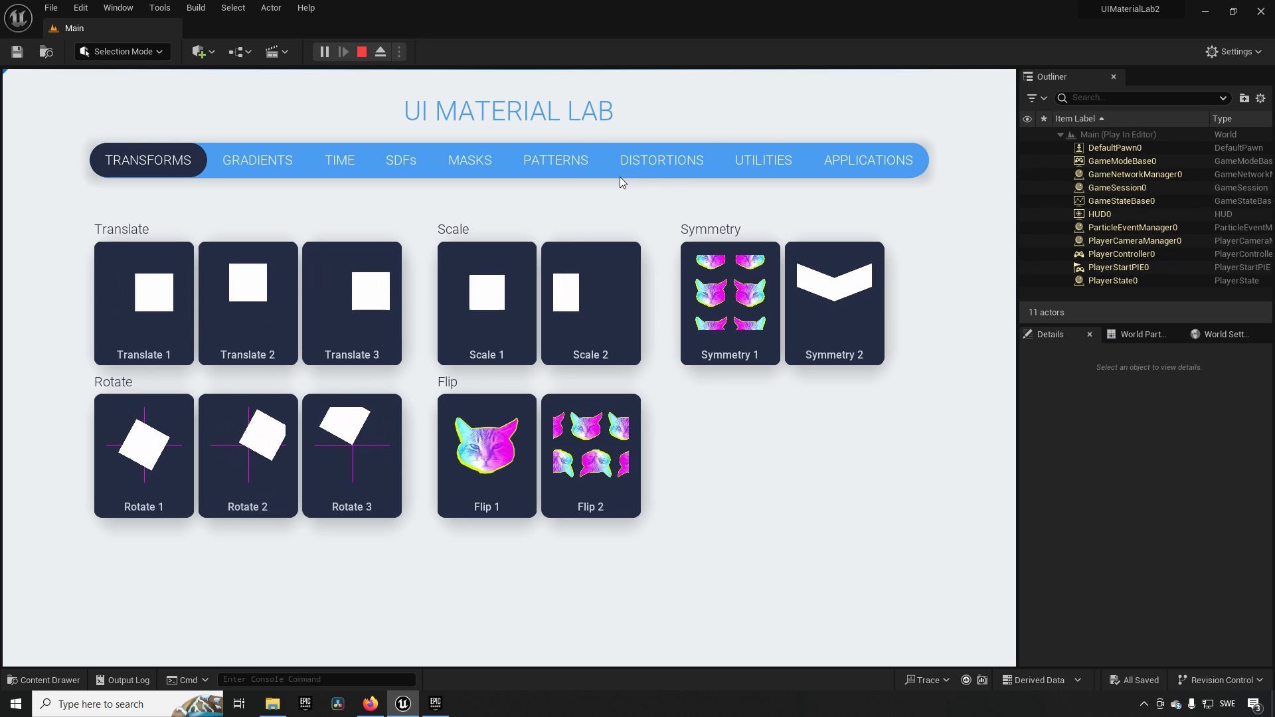
Open the Widget Reflector from the Tools menu over the running UI Material Lab.
click(160, 8)
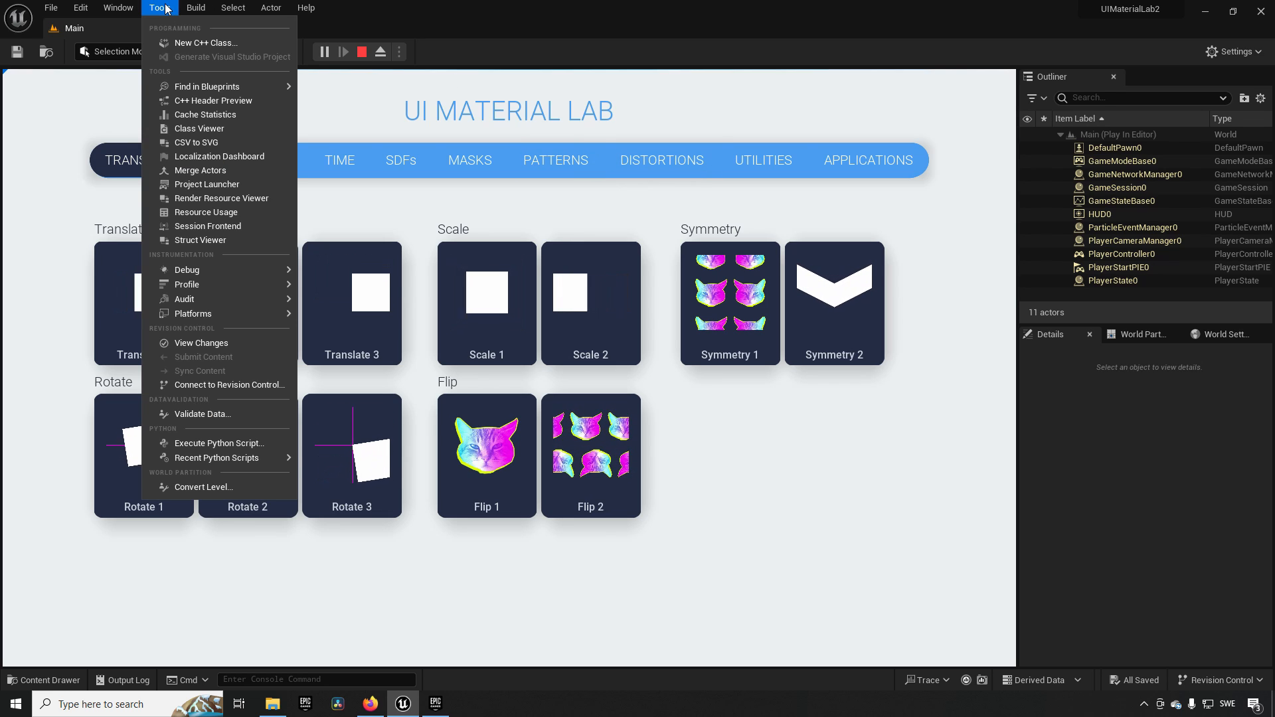
mouse_move(186, 269)
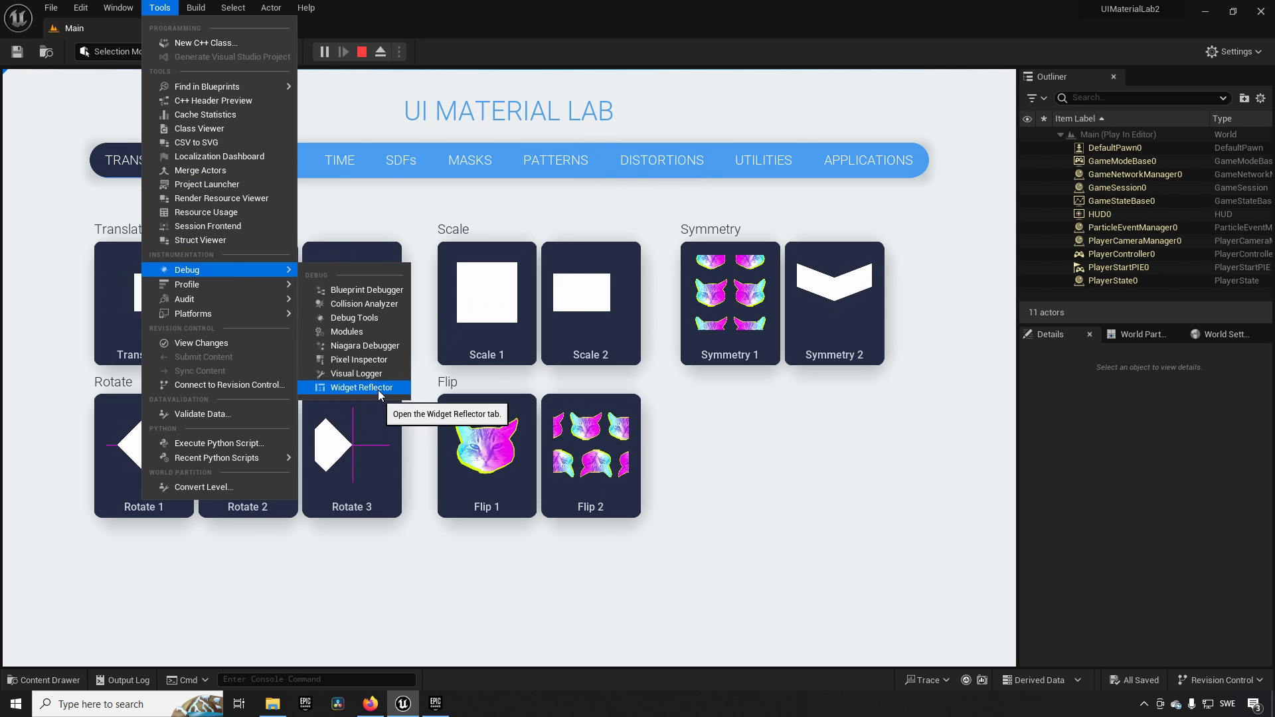
click(363, 387)
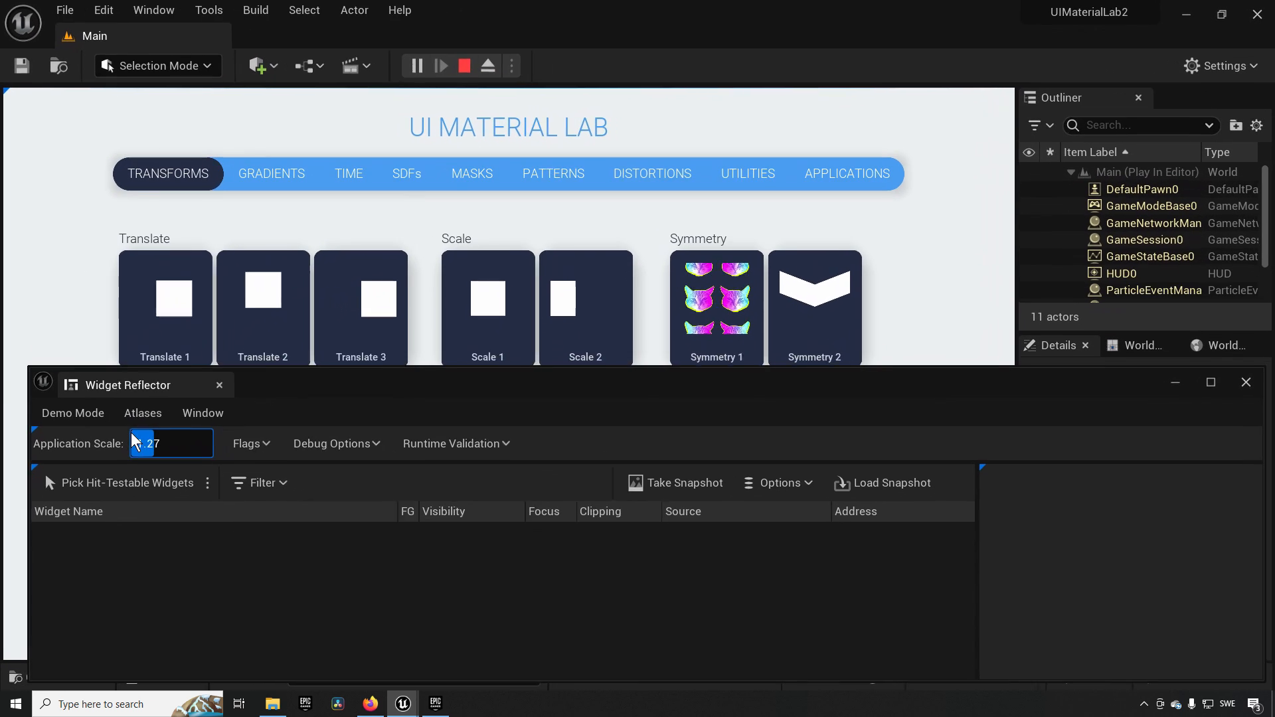
Enter 0.94 as the application scale, then change it to 1.0.
text(0.94)
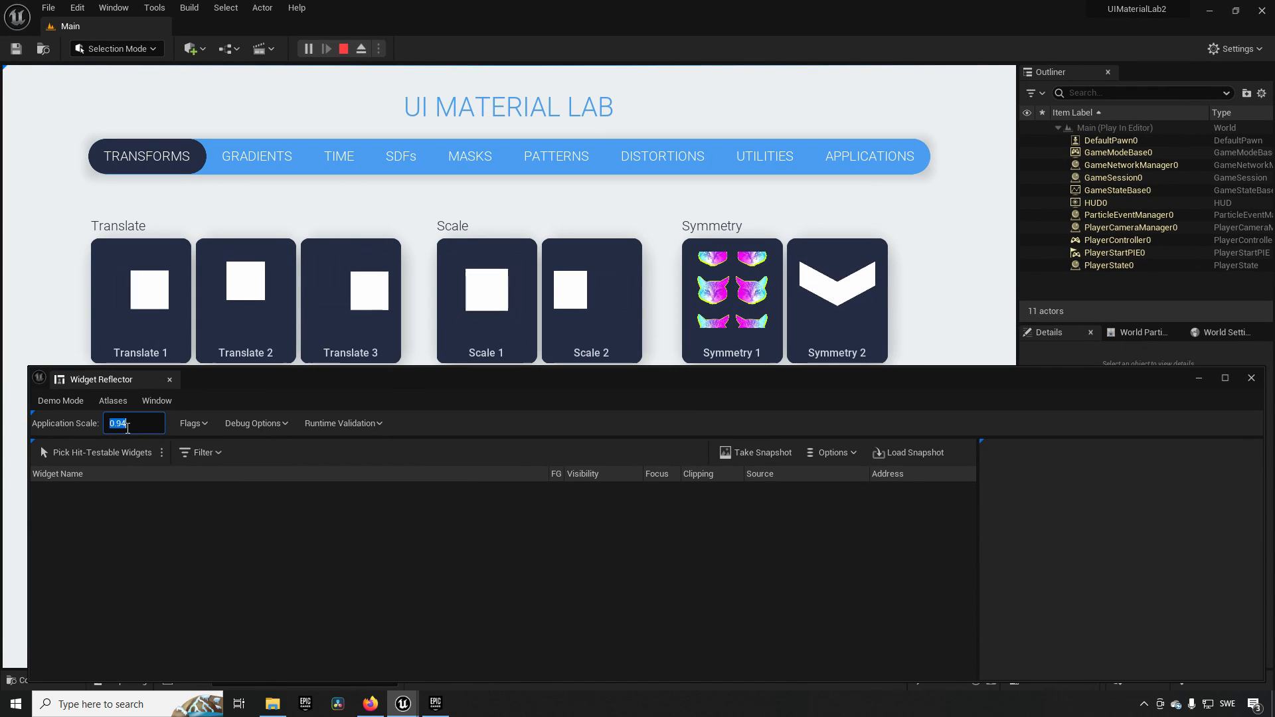
text(1.0)
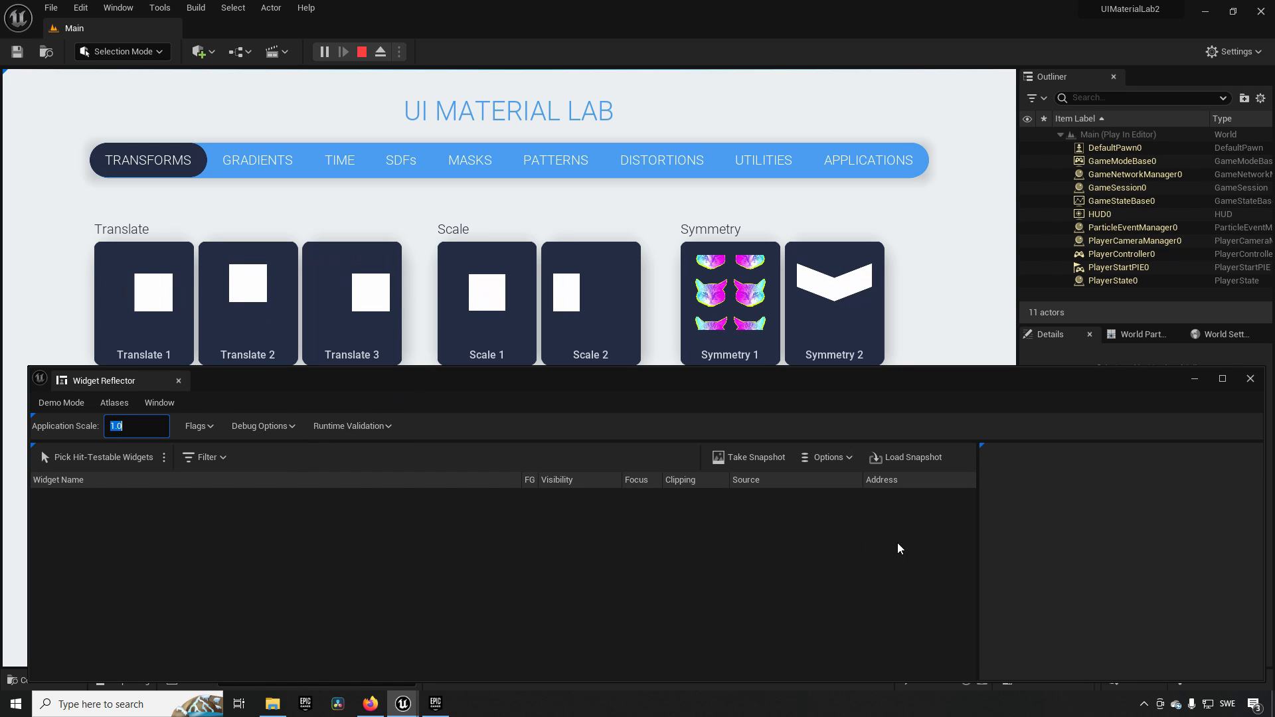
mouse_move(811, 524)
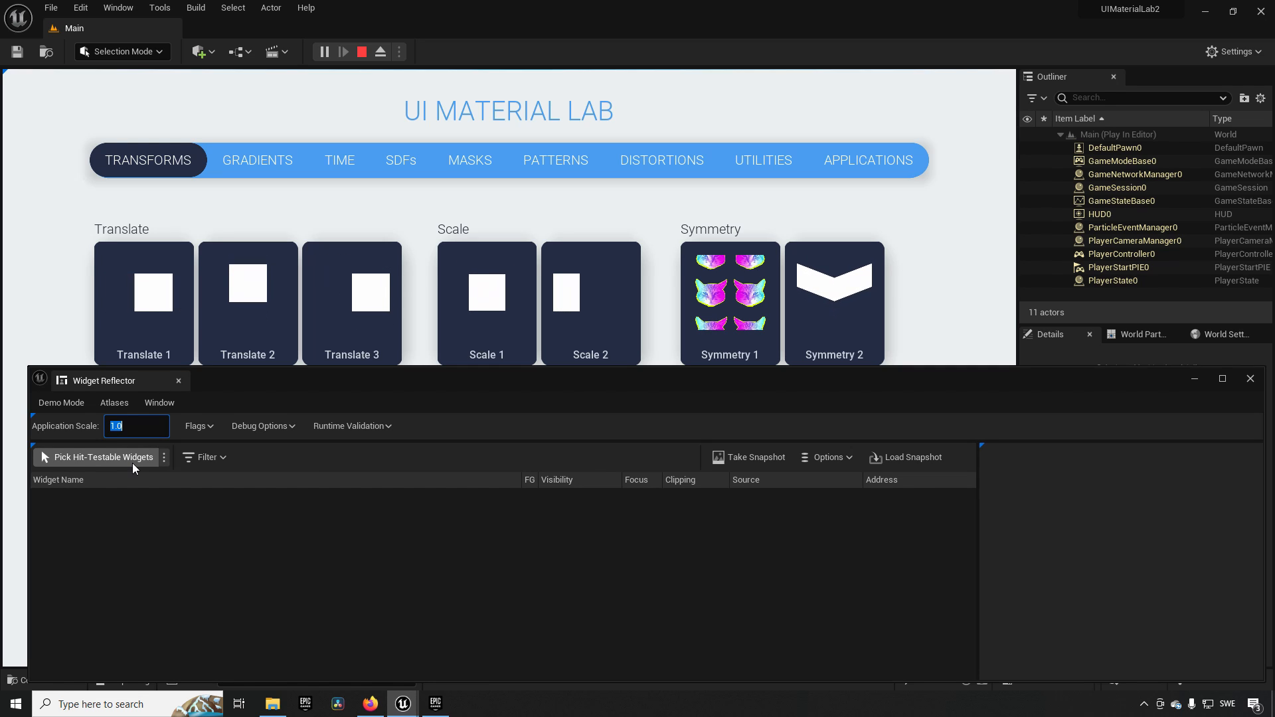
Pick hit-testable widgets over the Scale 2 tile, then stop picking to keep its hierarchy listed.
click(101, 456)
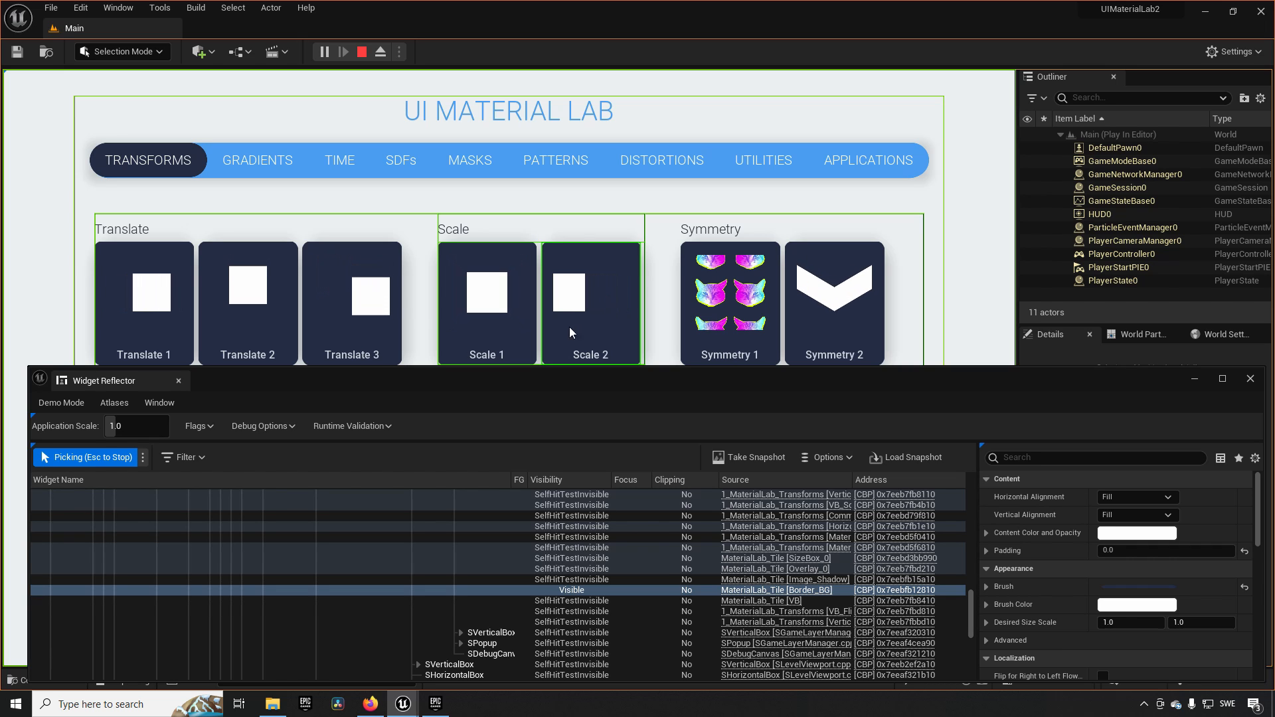
click(867, 160)
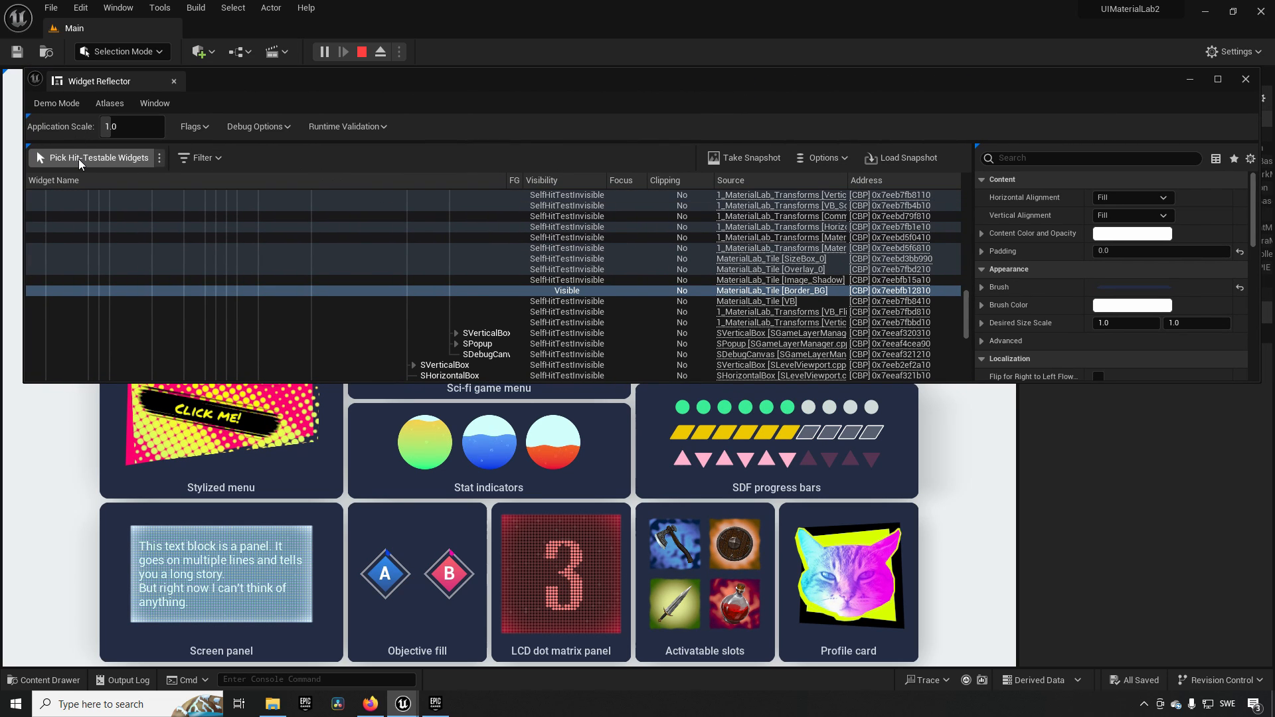
Pick widgets over the Activatable slots tile and select the Applications page entry in the tree.
click(96, 158)
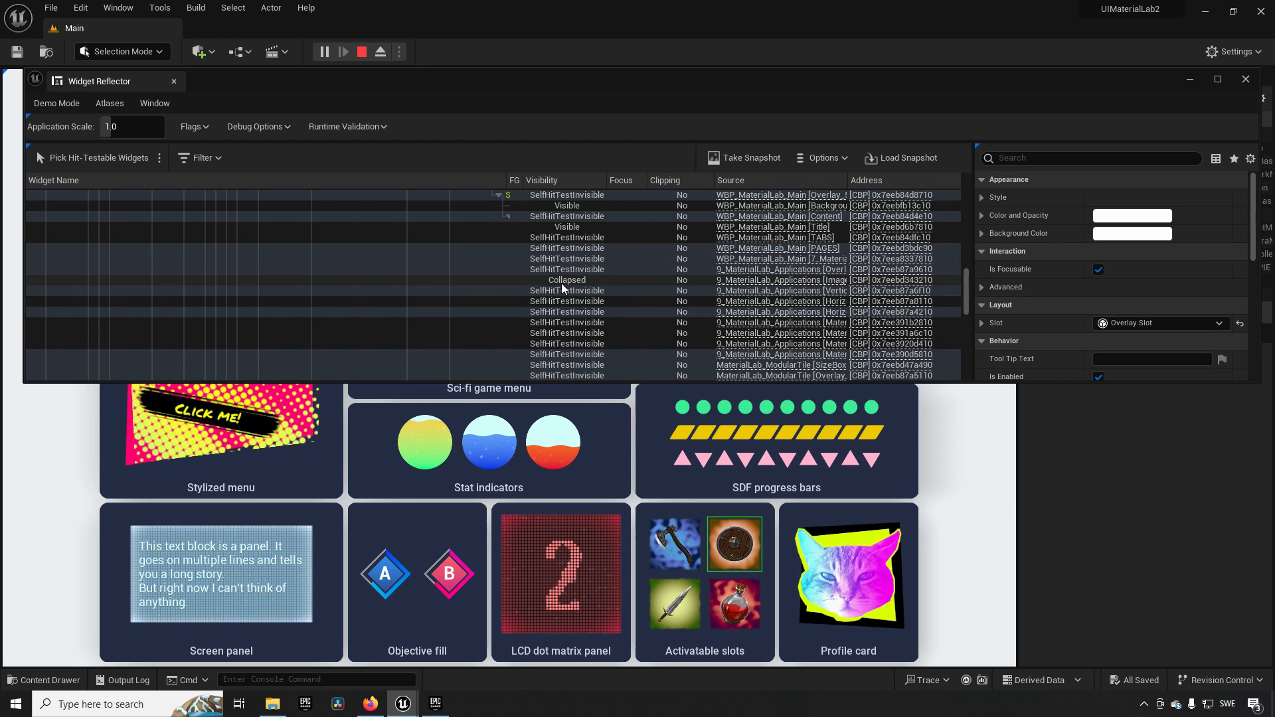
mouse_move(565, 280)
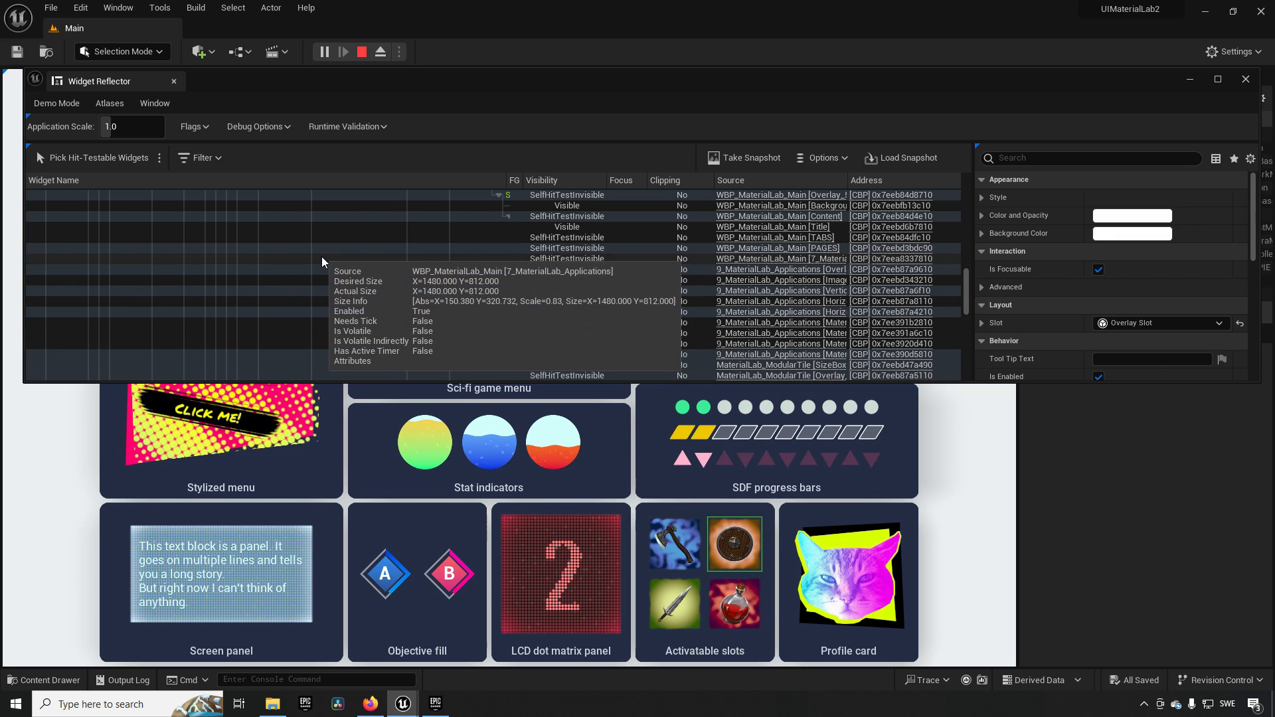
click(154, 104)
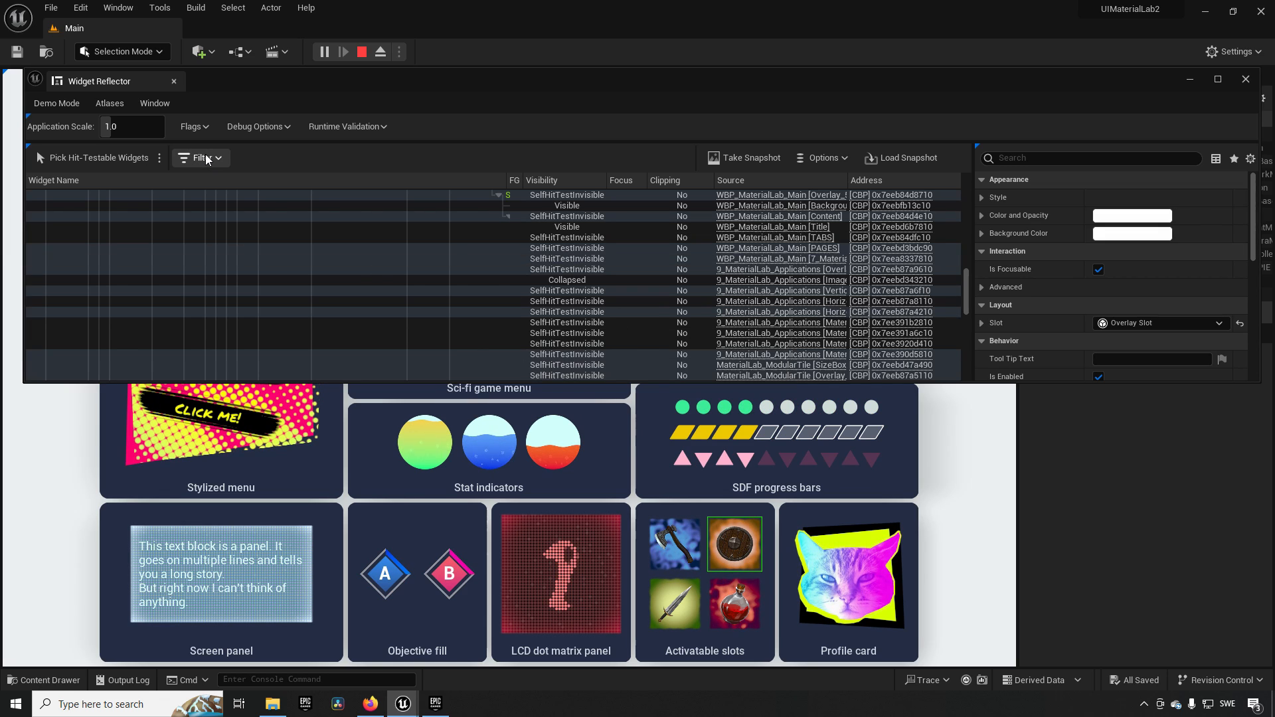
Set the reflector tree filter to 'UMG as root'.
click(200, 158)
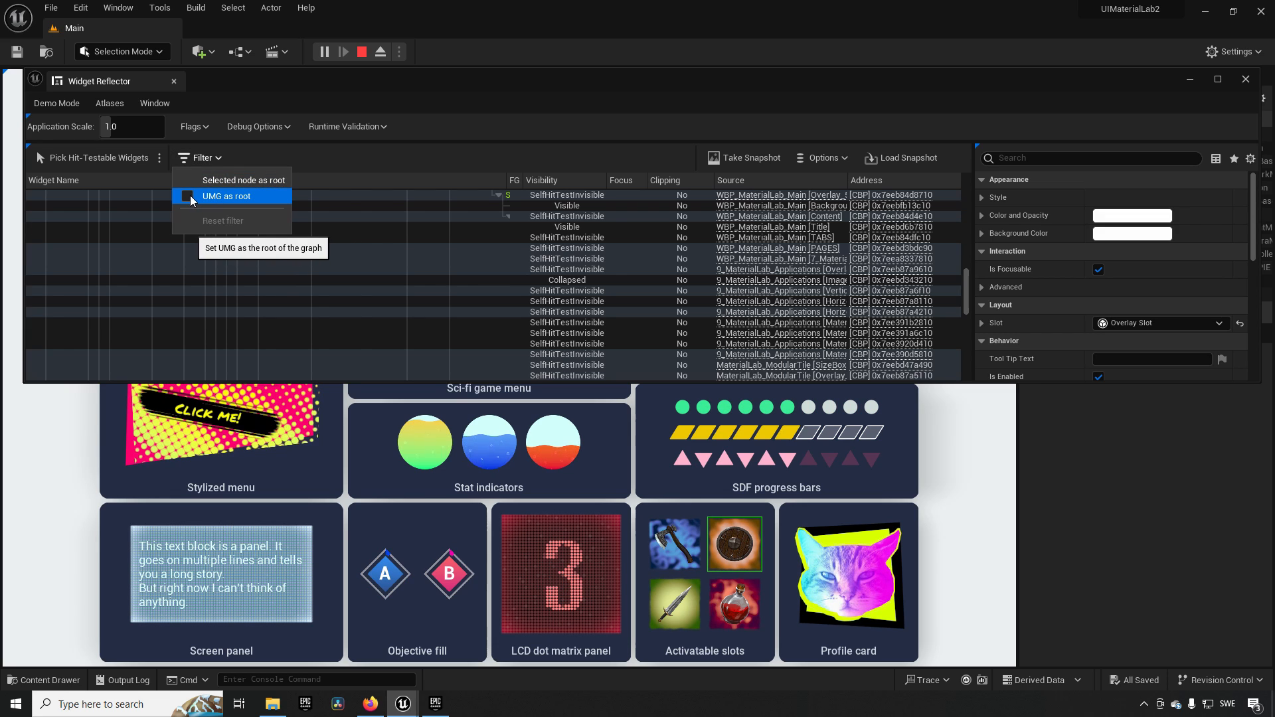
click(226, 196)
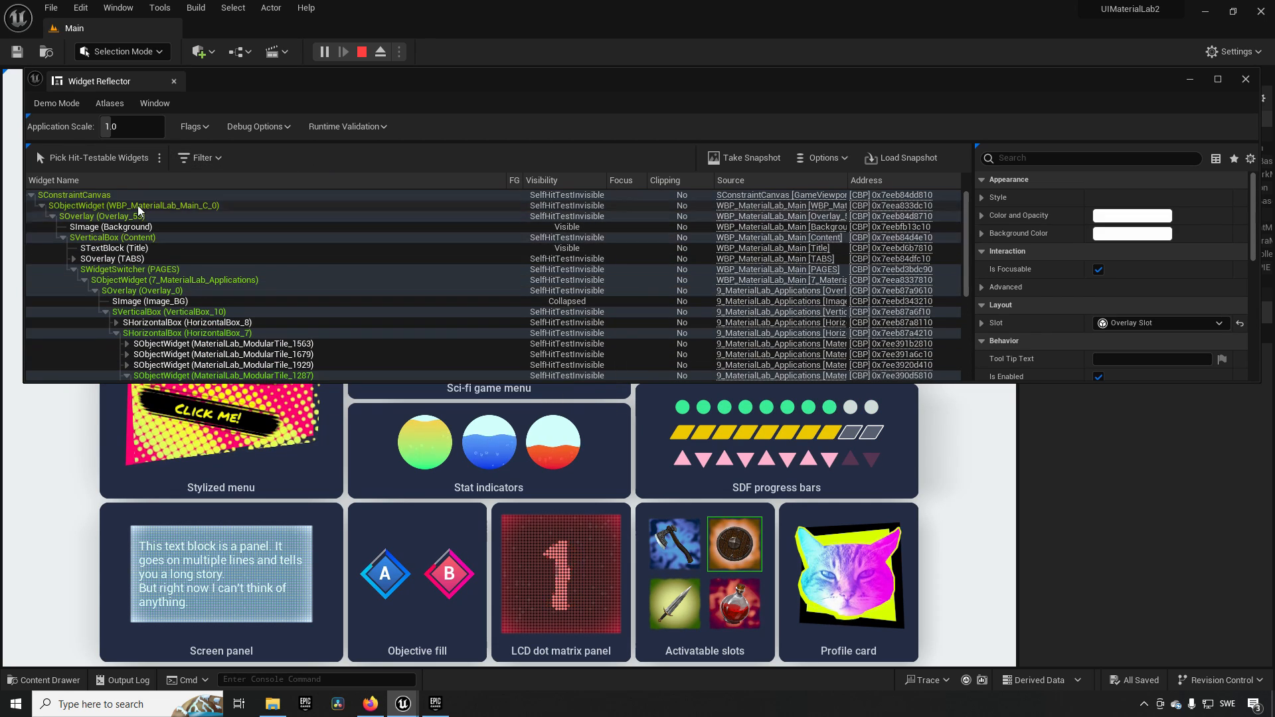
mouse_move(135, 209)
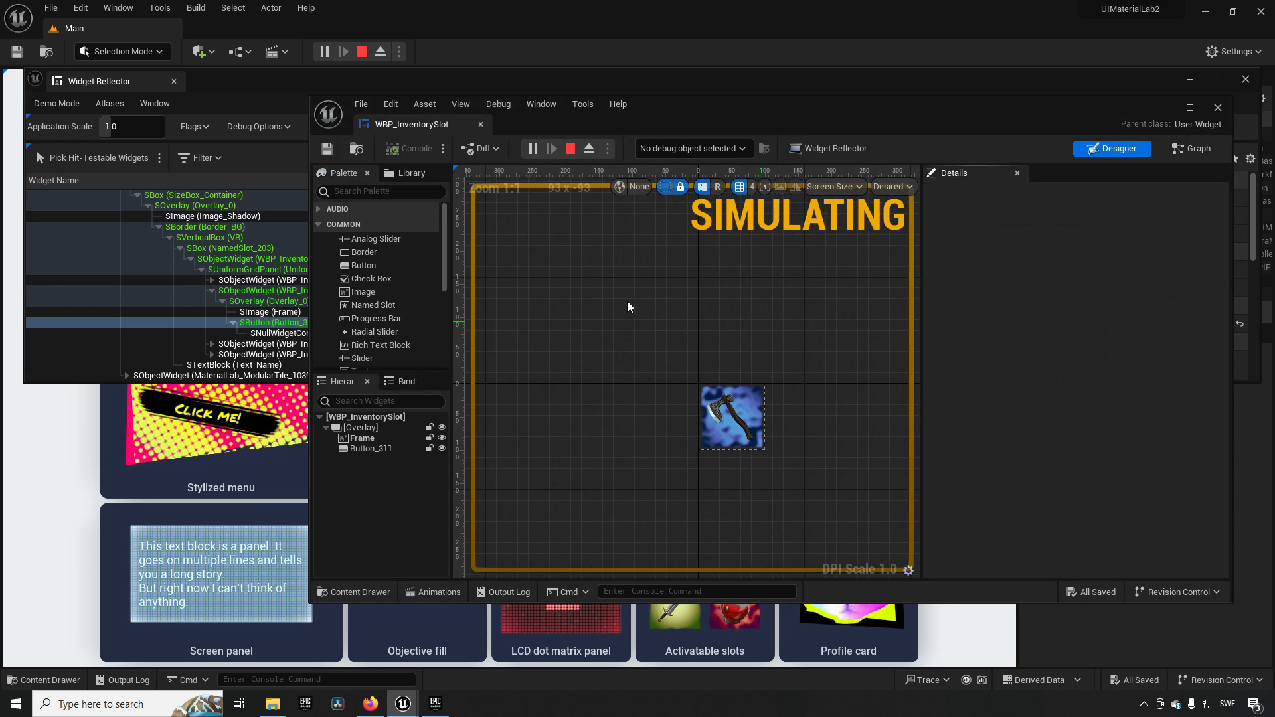
Open the WBP_InventorySlot blueprint editor from the reflector's picked widget.
click(731, 417)
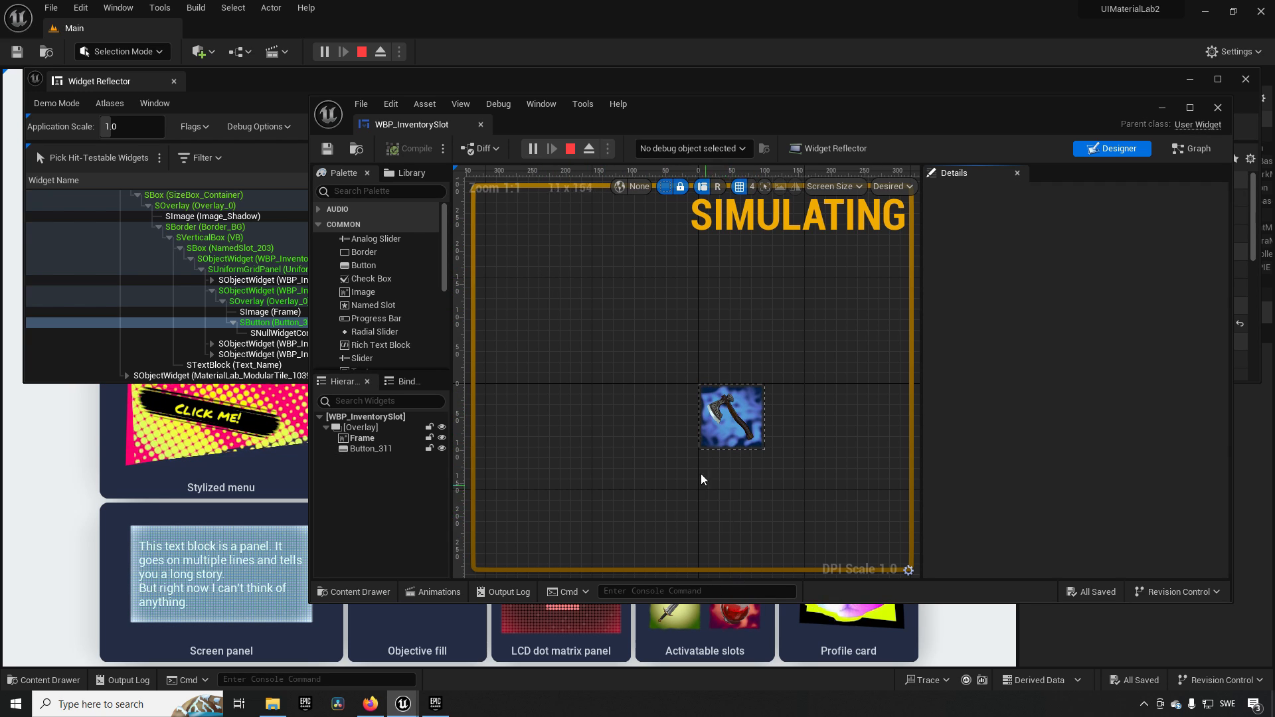
mouse_move(588, 405)
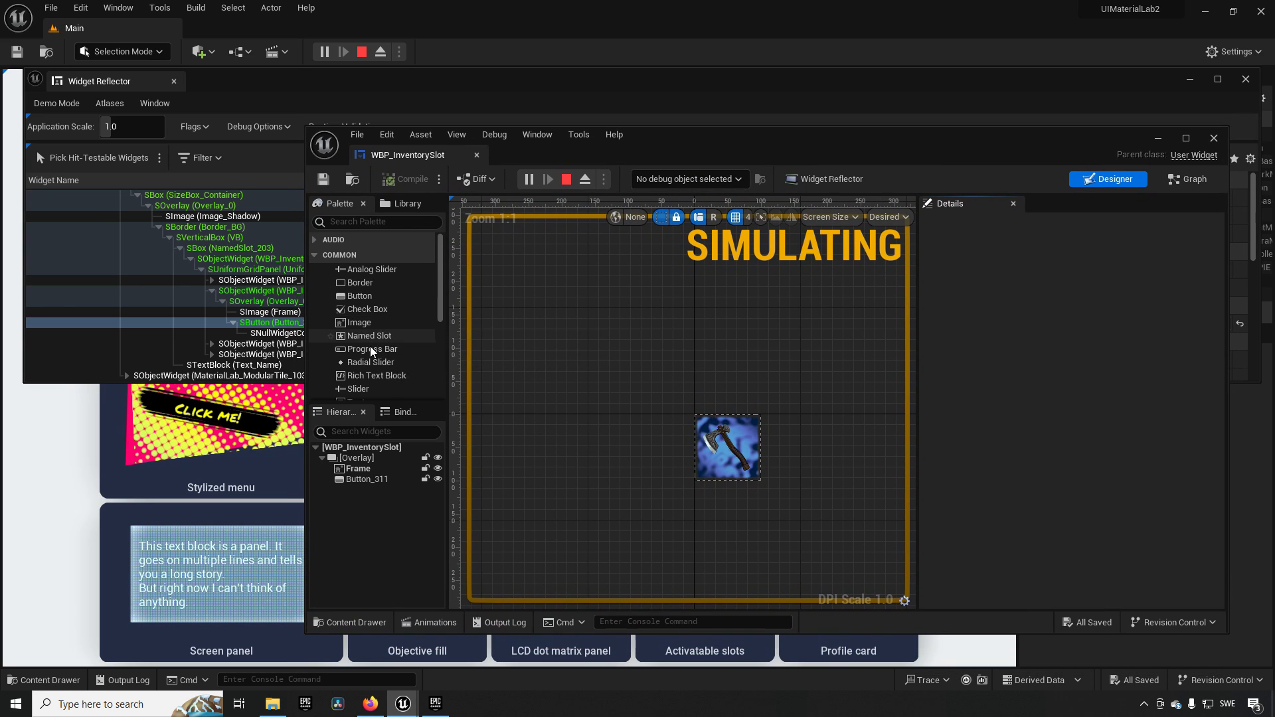
mouse_move(373, 348)
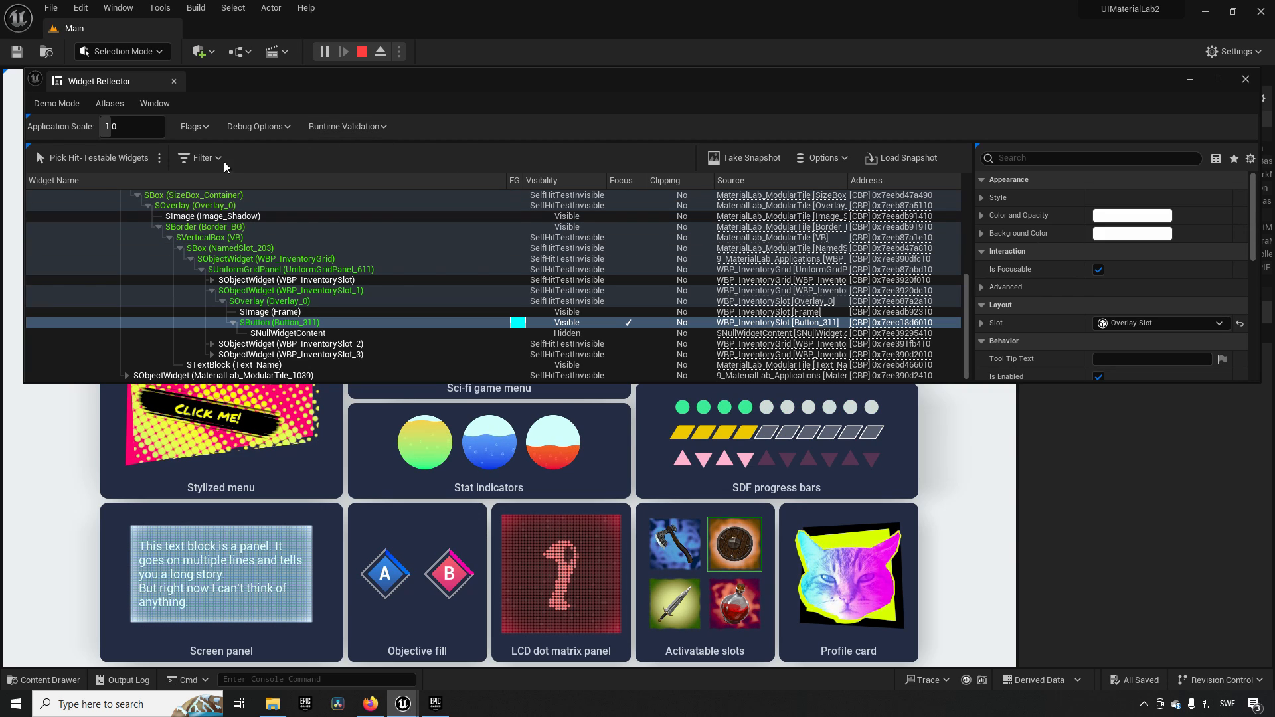
Apply the 'Selected node as root' filter with Button_311 selected, rooting at WBP_InventorySlot_1.
click(201, 157)
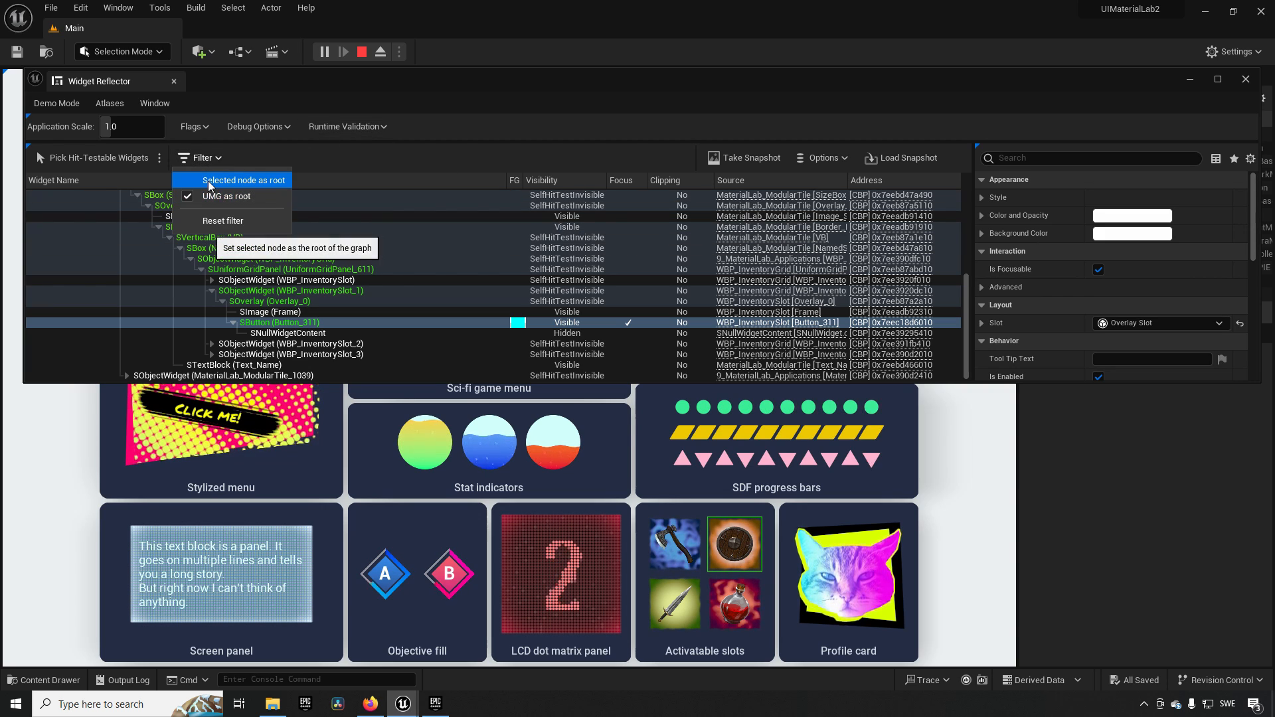
click(243, 180)
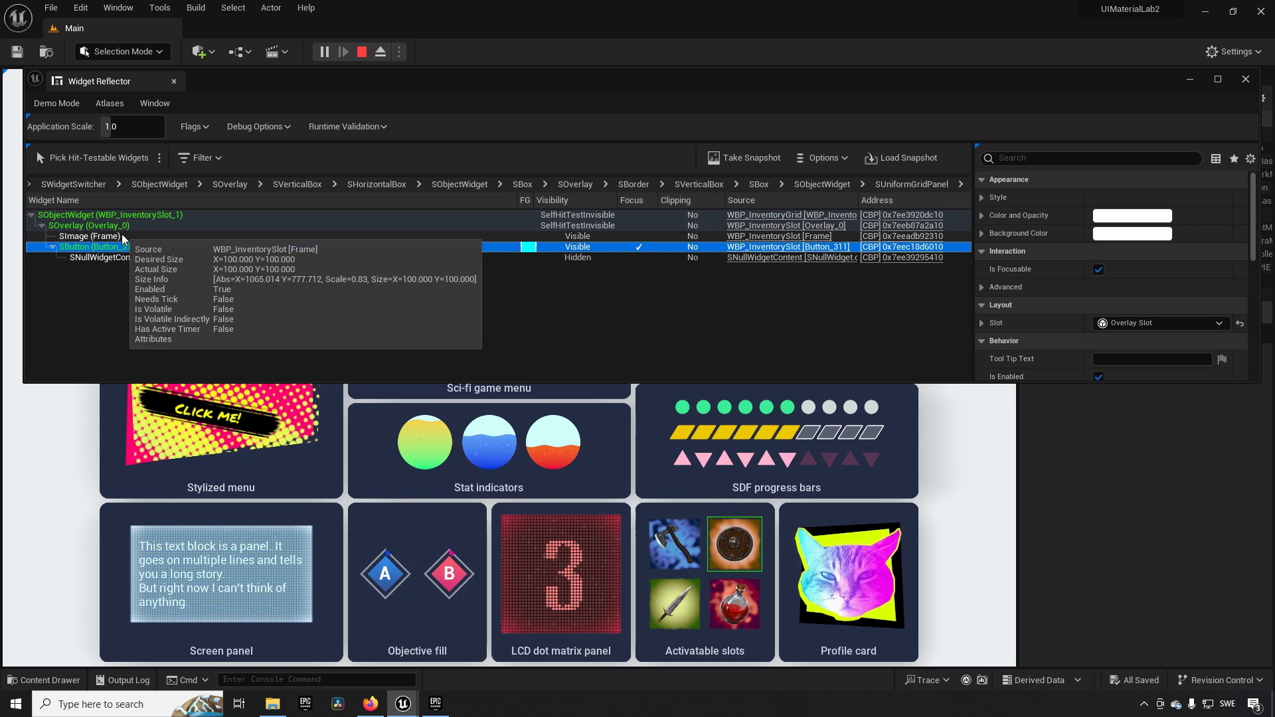
Re-root the tree at SUniformGridPanel and expand the grid and its inventory slot branches.
click(110, 214)
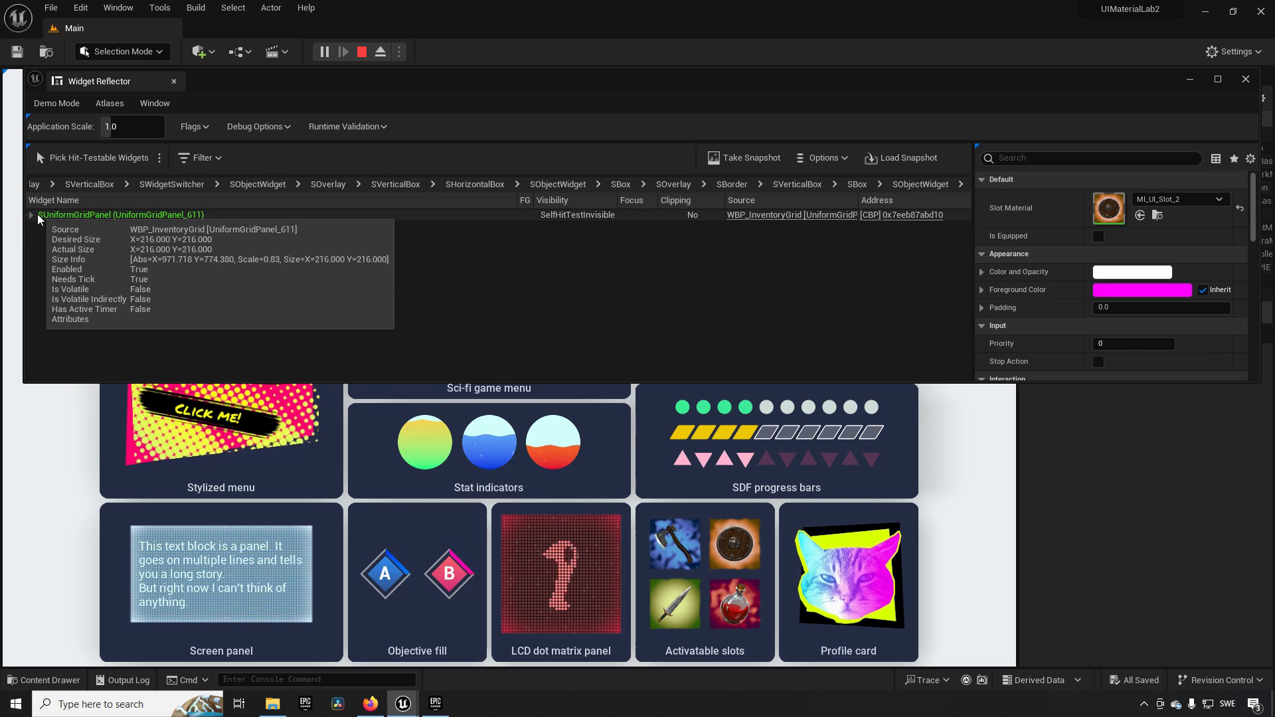
click(30, 214)
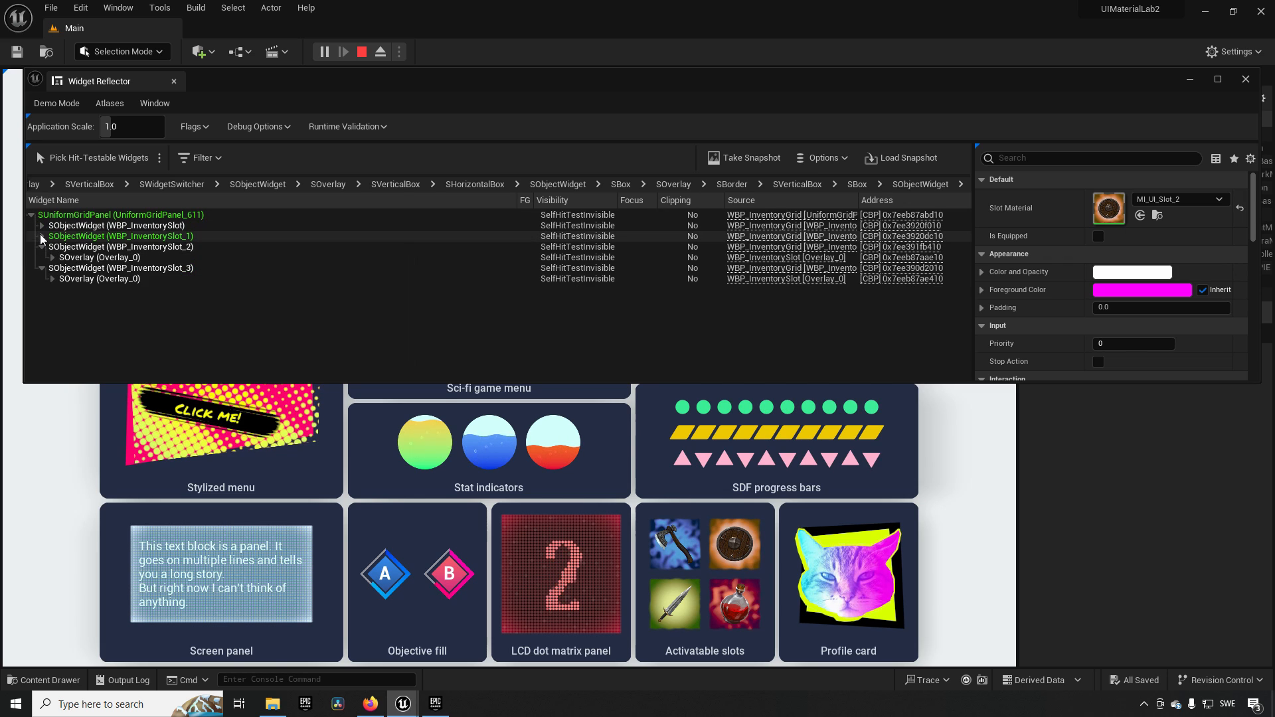
click(120, 289)
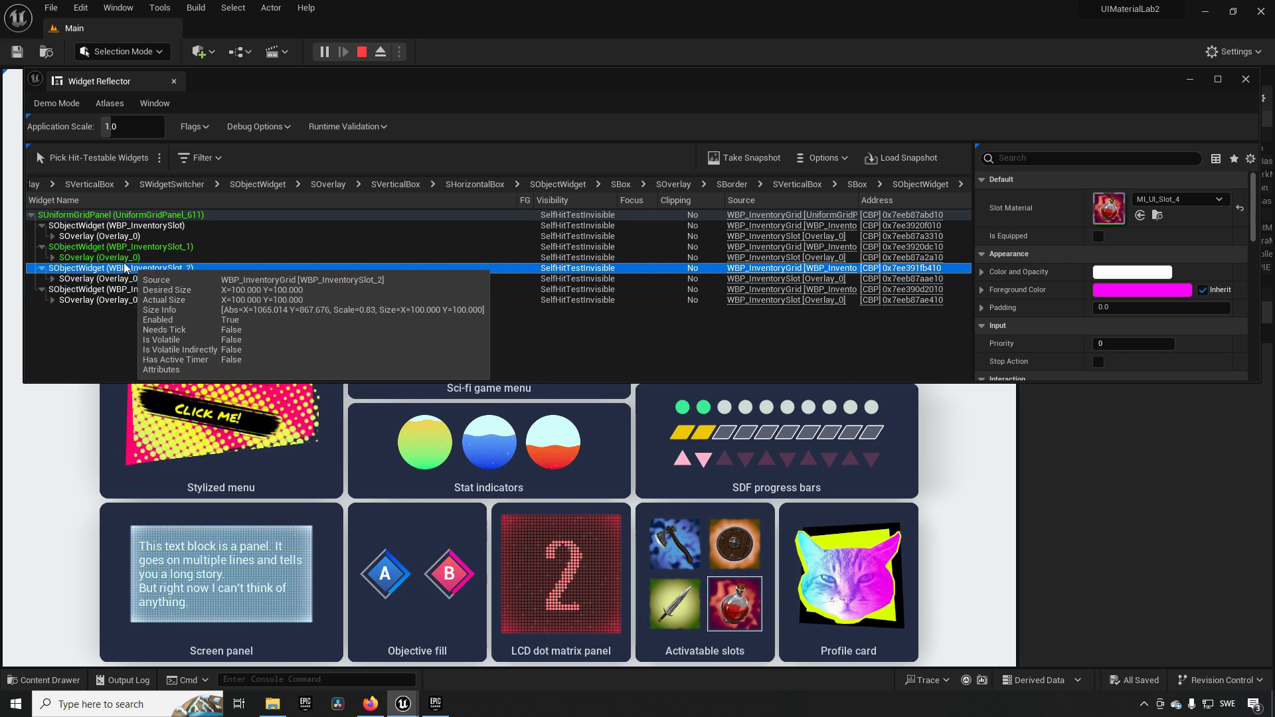
click(118, 225)
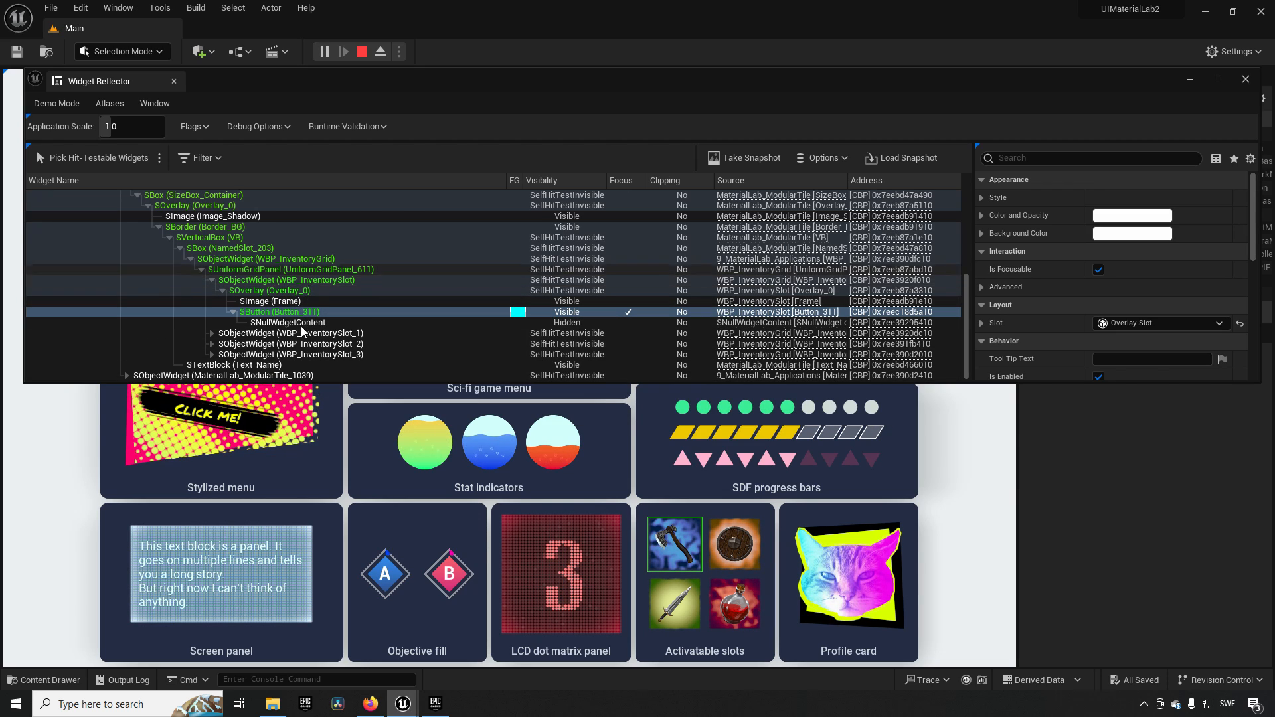
mouse_move(287, 322)
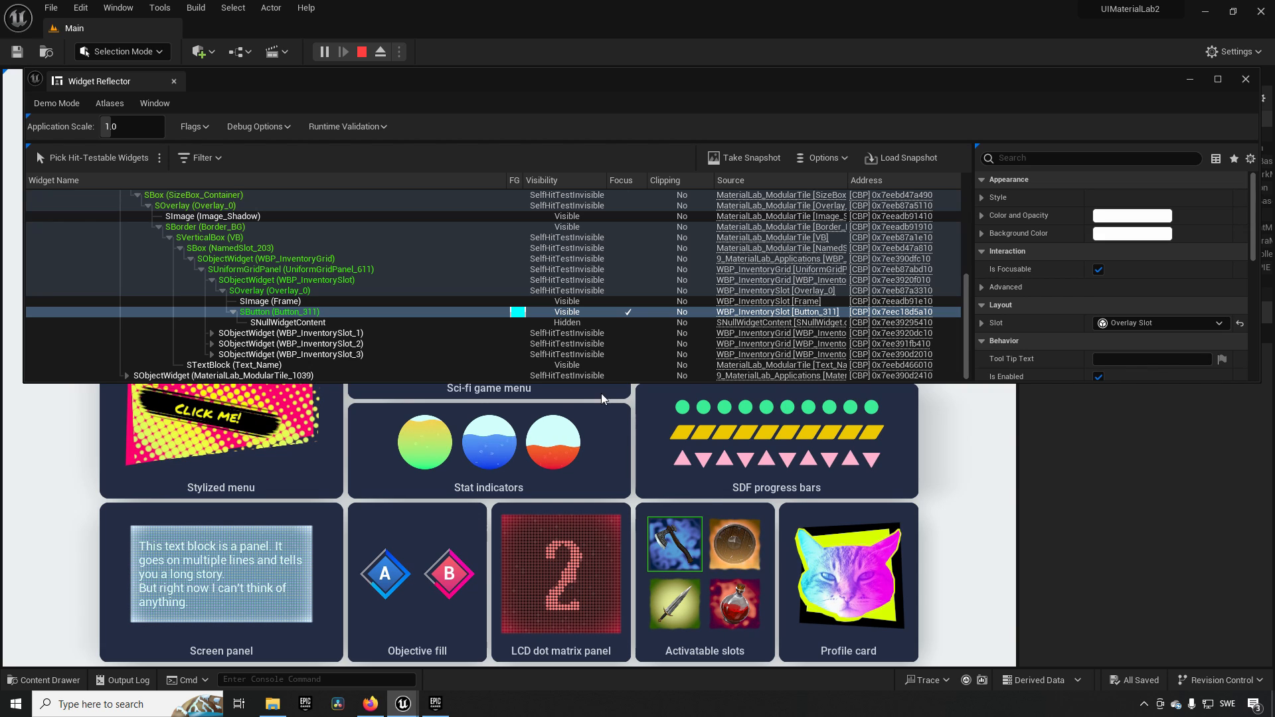
In WBP_InventorySlot, set Button_311 visibility to Not Hit-Testable (Self Only), then select Frame.
click(95, 158)
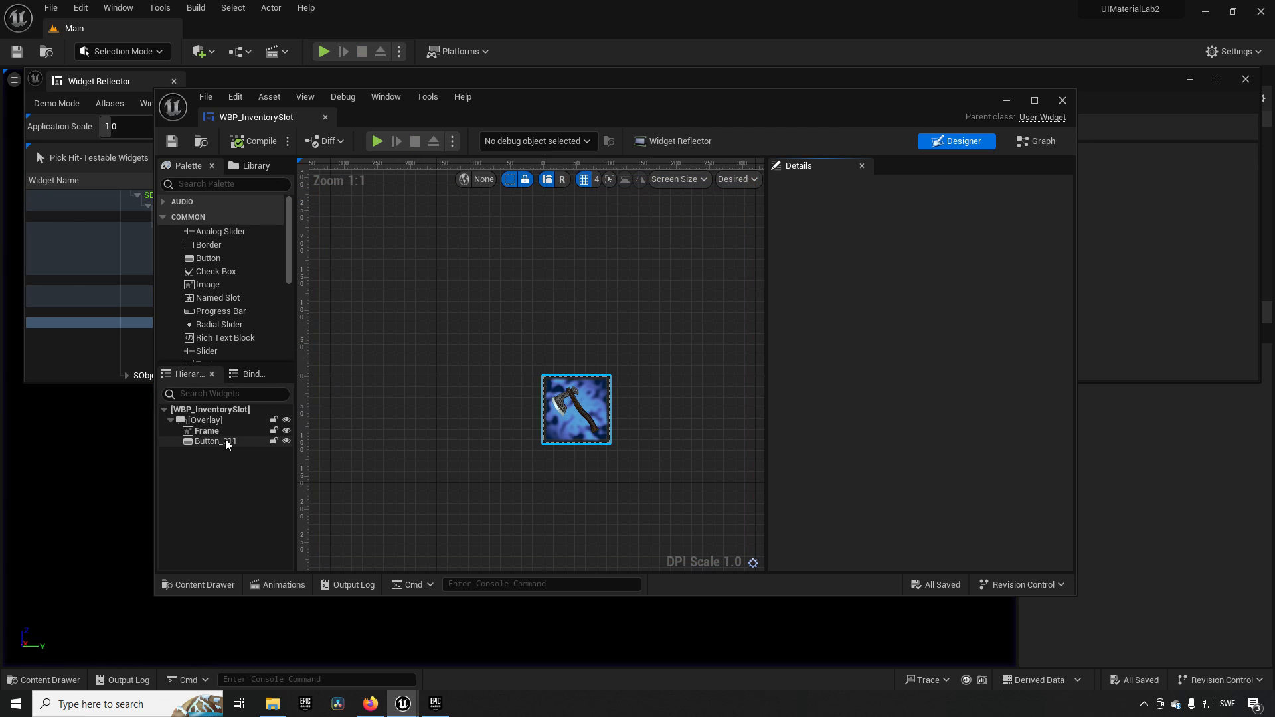
click(215, 441)
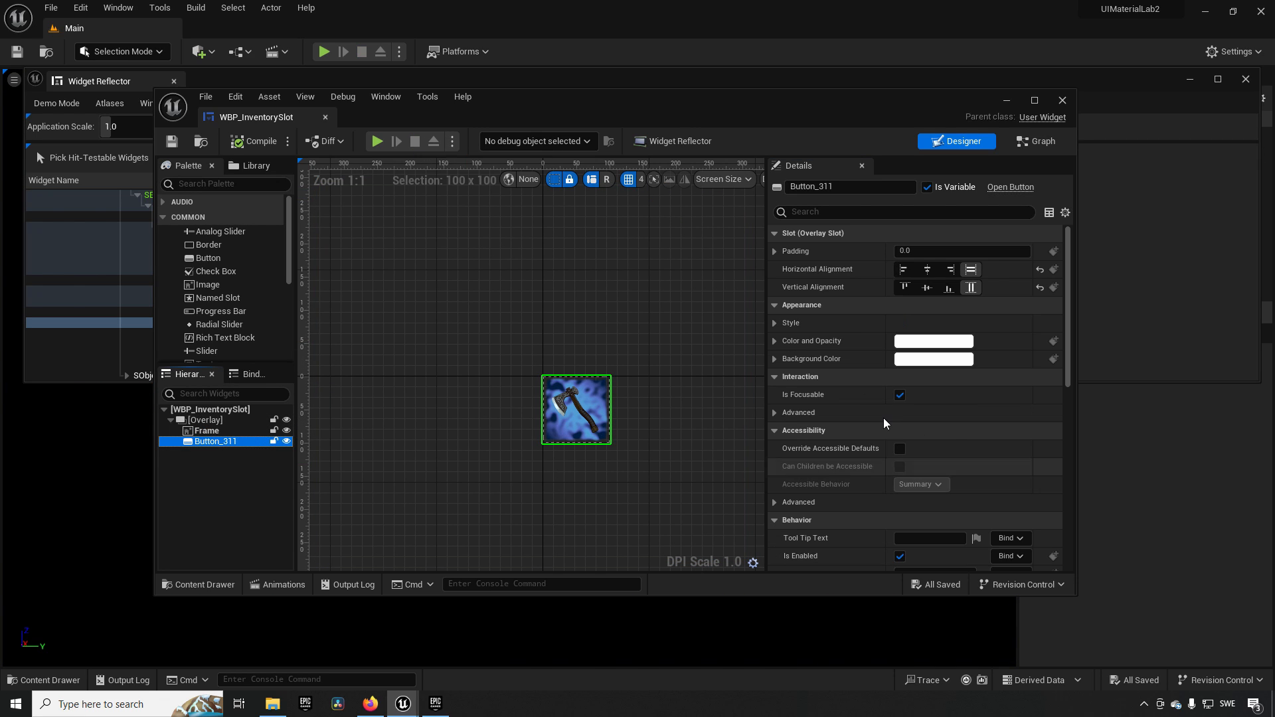
click(932, 467)
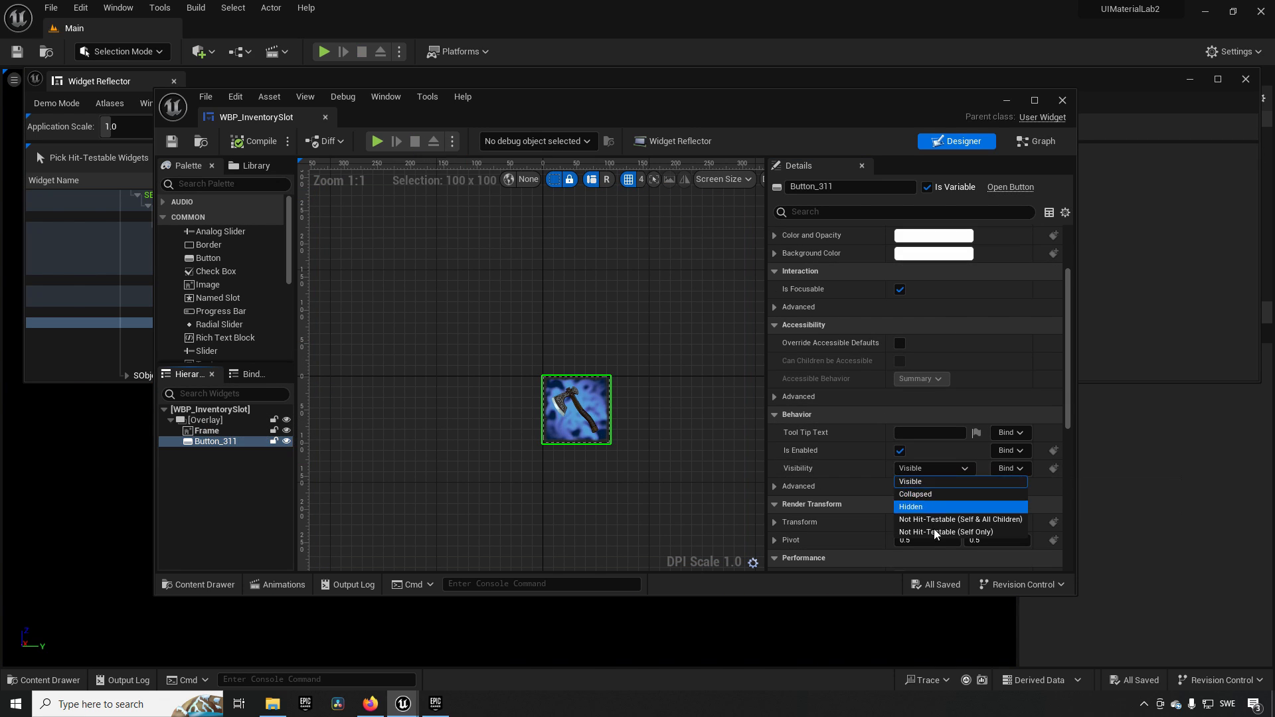
click(946, 532)
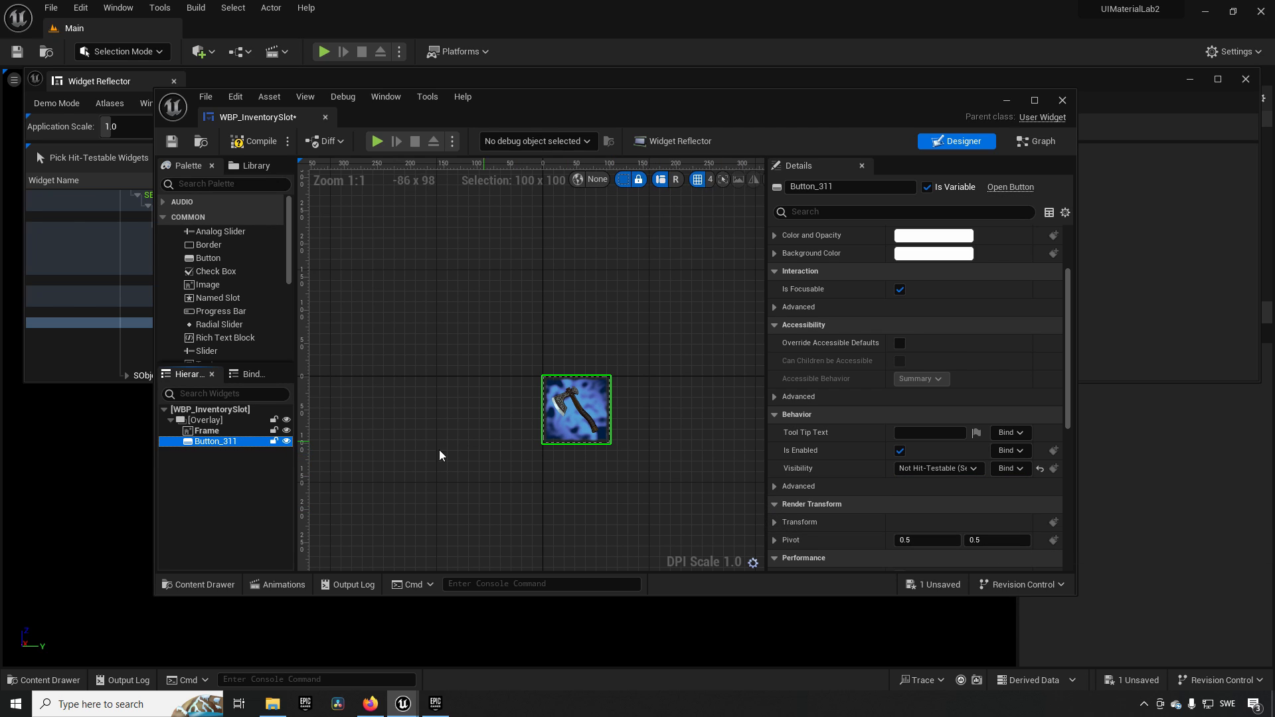
click(208, 430)
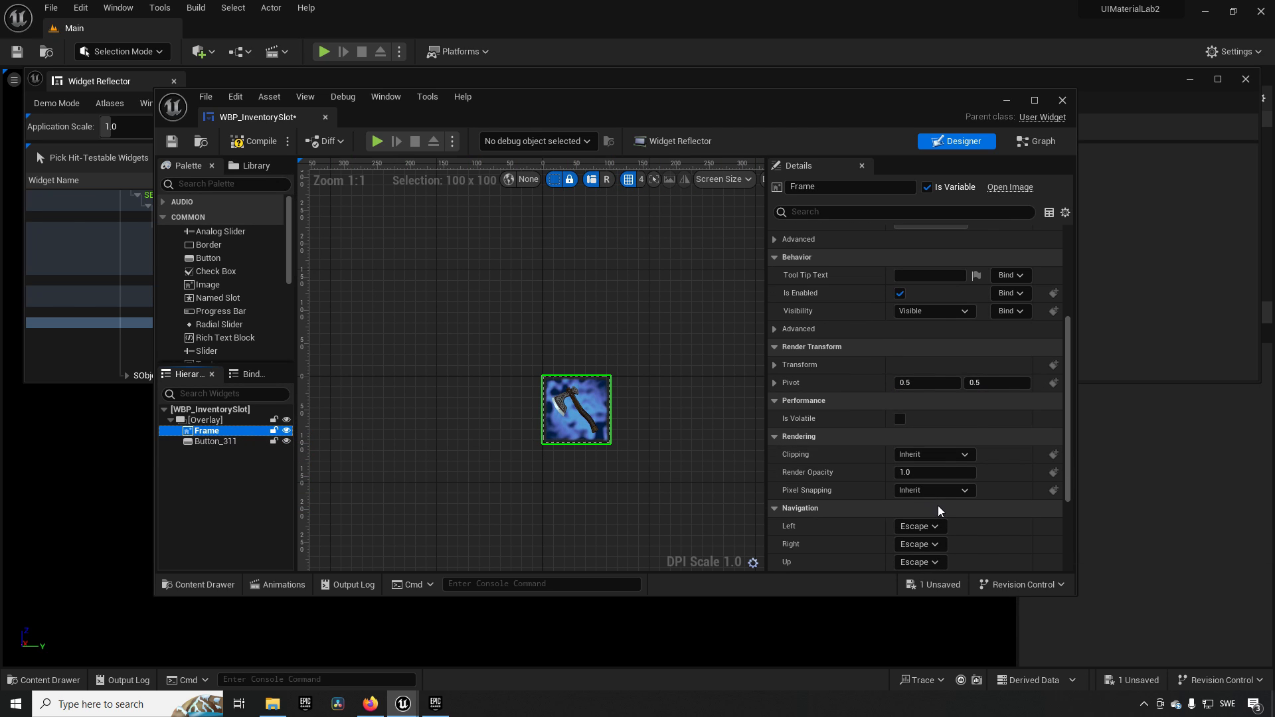
scroll(down, 3)
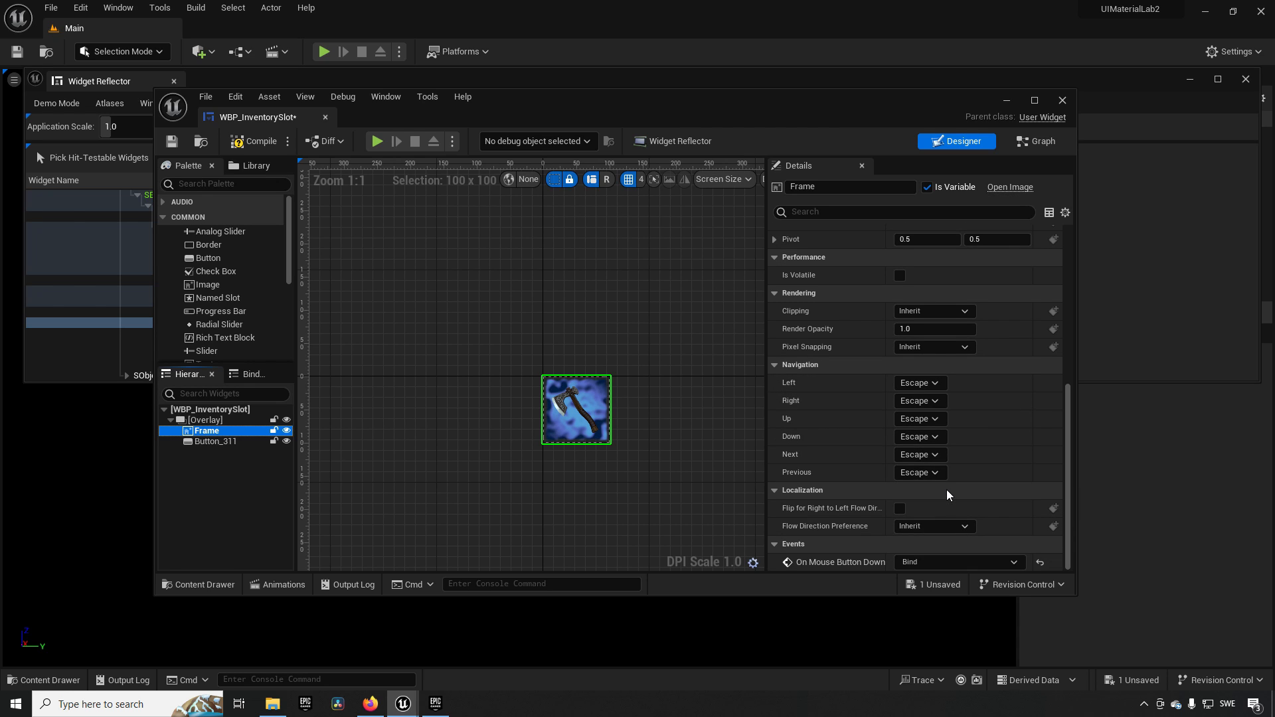
Return to the Widget Reflector, replay the game, and start picking hit-testable widgets.
click(932, 502)
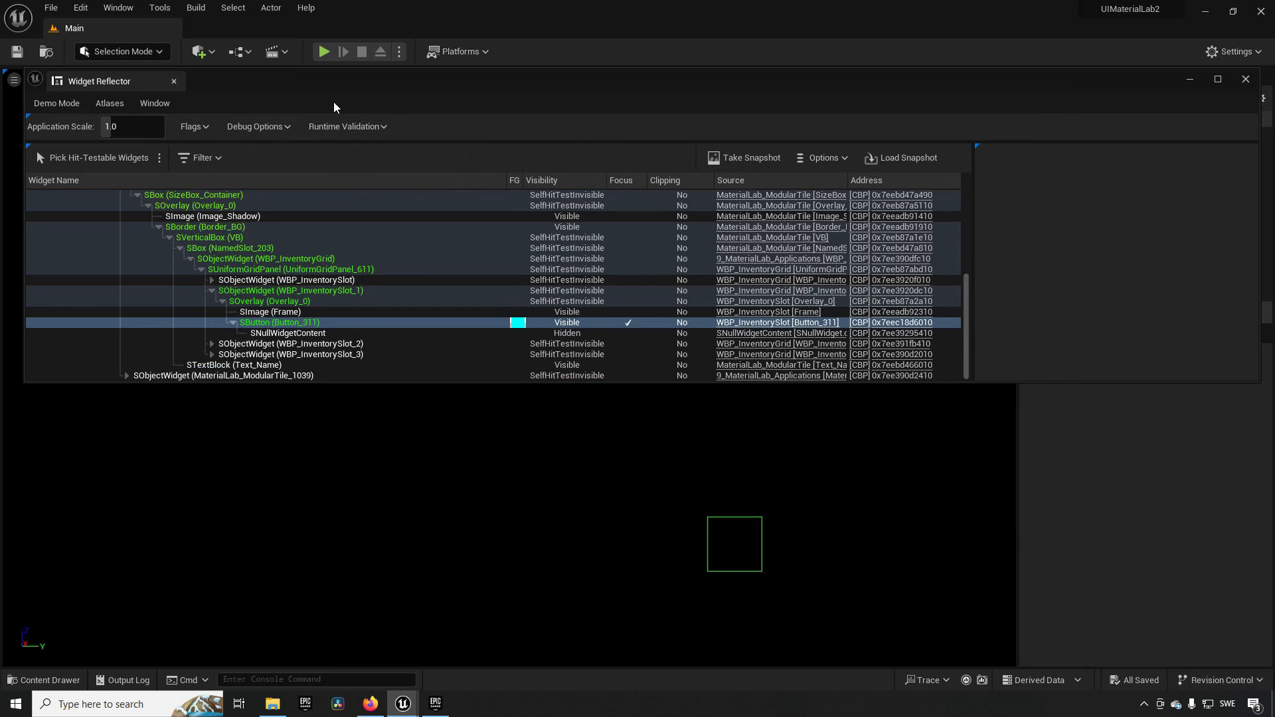
click(322, 51)
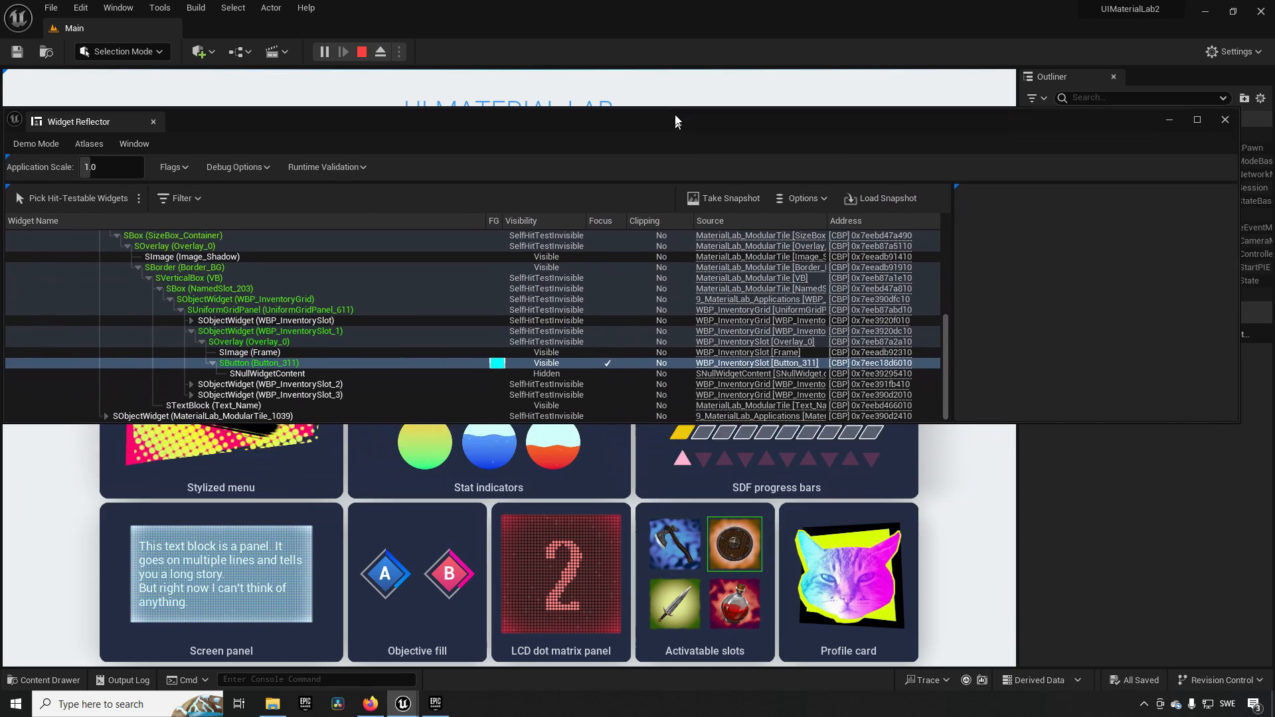
click(75, 198)
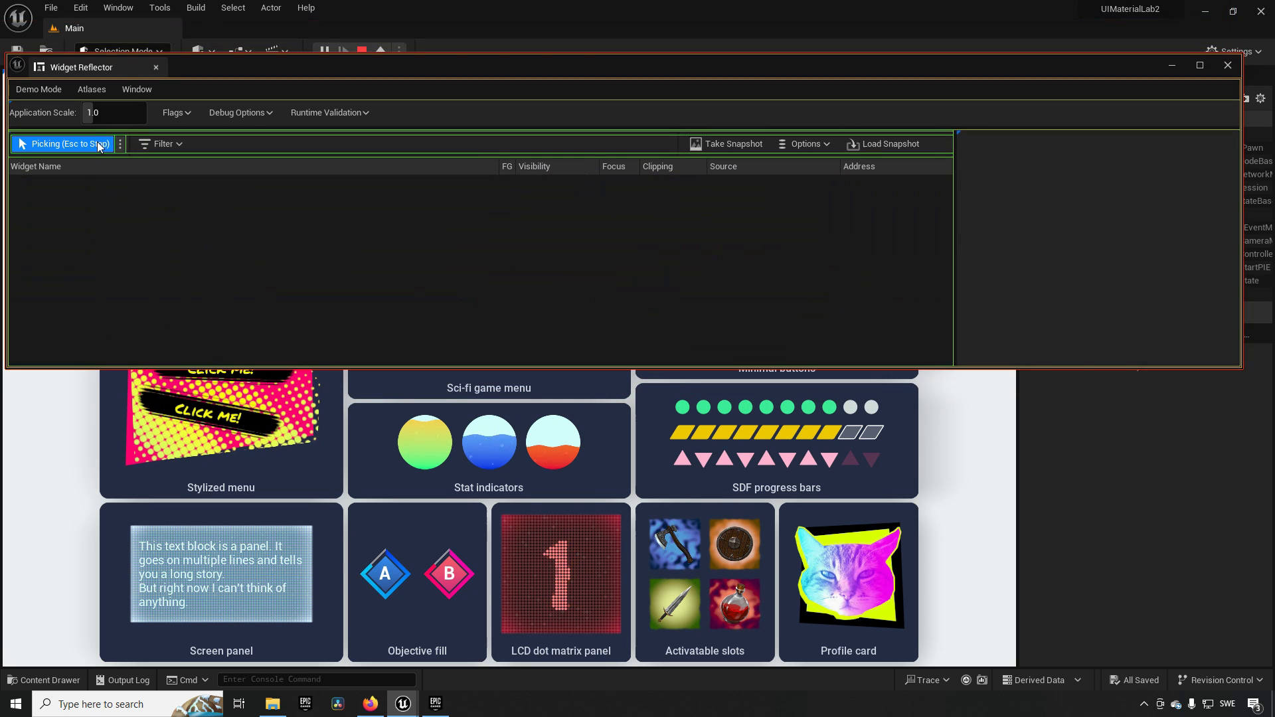